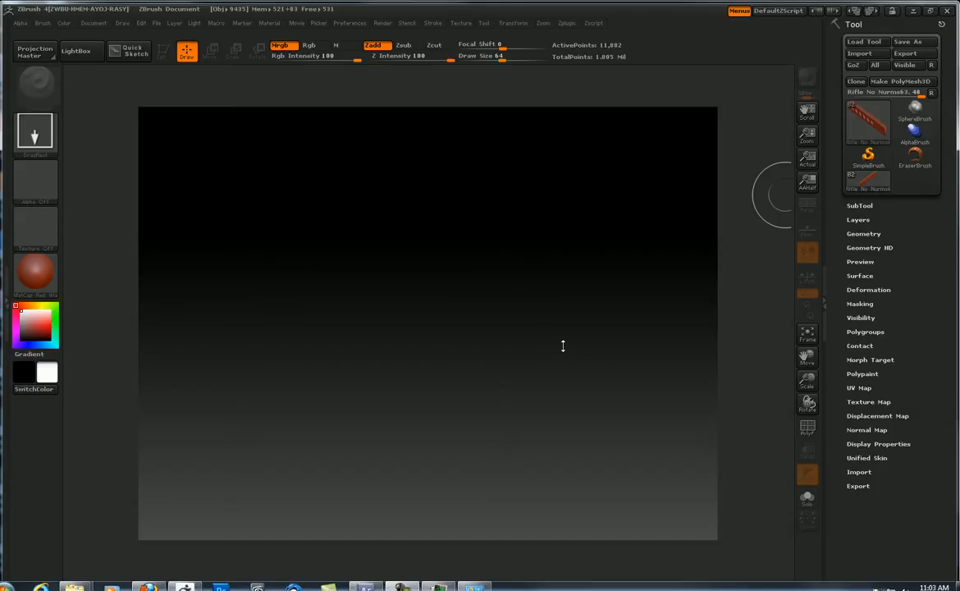
pyautogui.moveTo(598, 325)
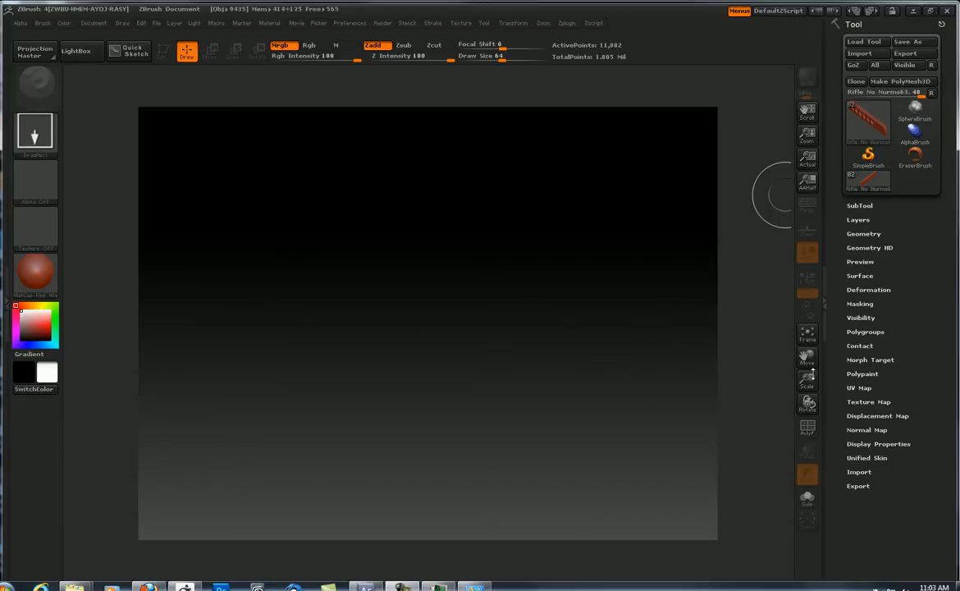
pyautogui.moveTo(742, 375)
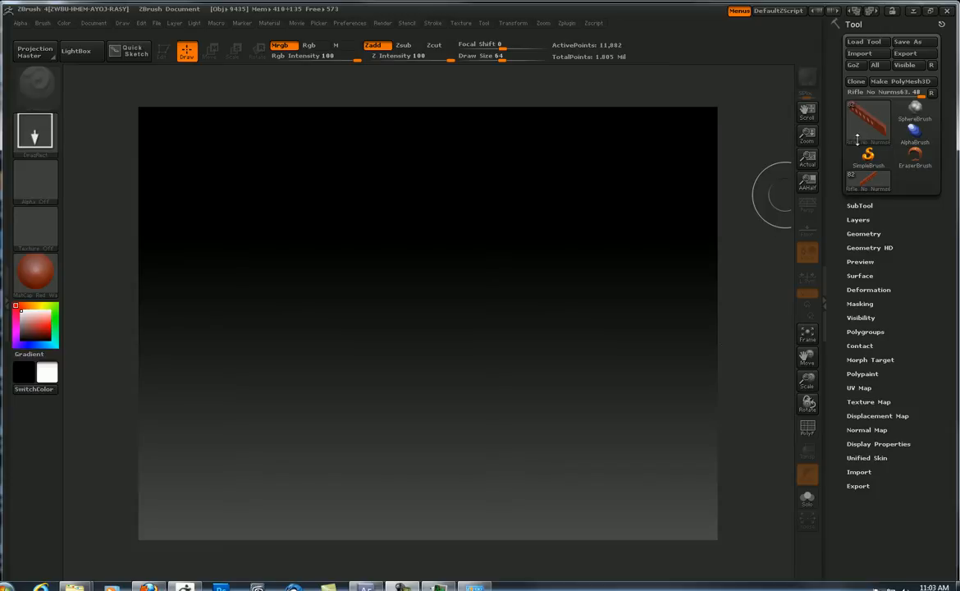
pyautogui.moveTo(485, 273)
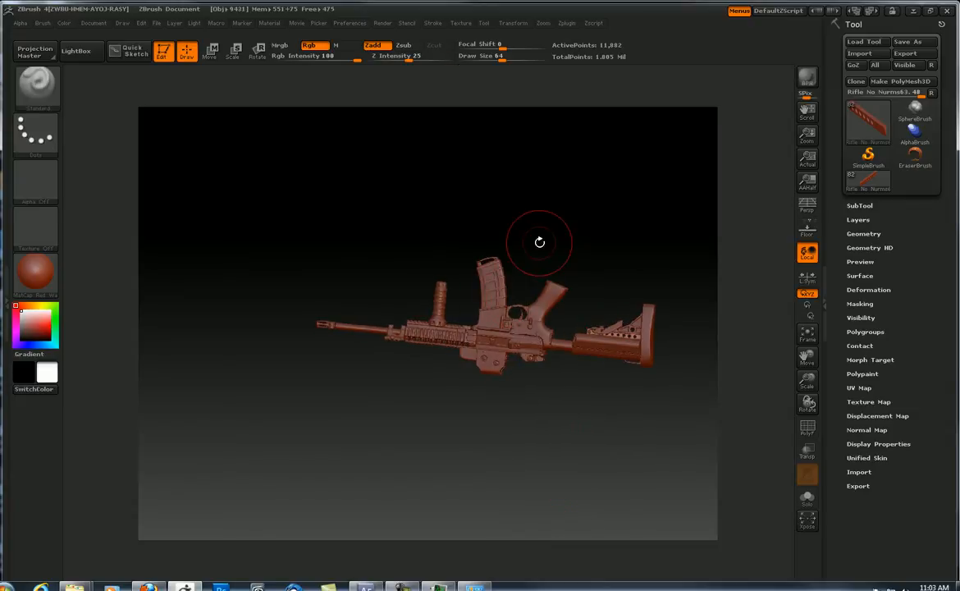
# Rotate the rifle to a diagonal angle and zoom the document in on its stock and receiver.
pyautogui.moveTo(540, 243); pyautogui.dragTo(588, 443)
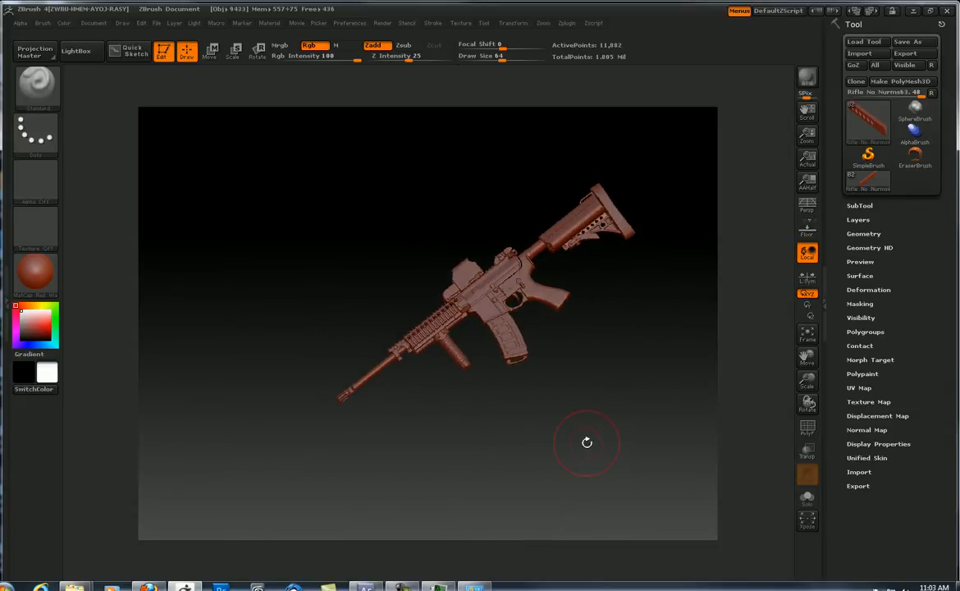
pyautogui.moveTo(588, 443); pyautogui.dragTo(571, 427)
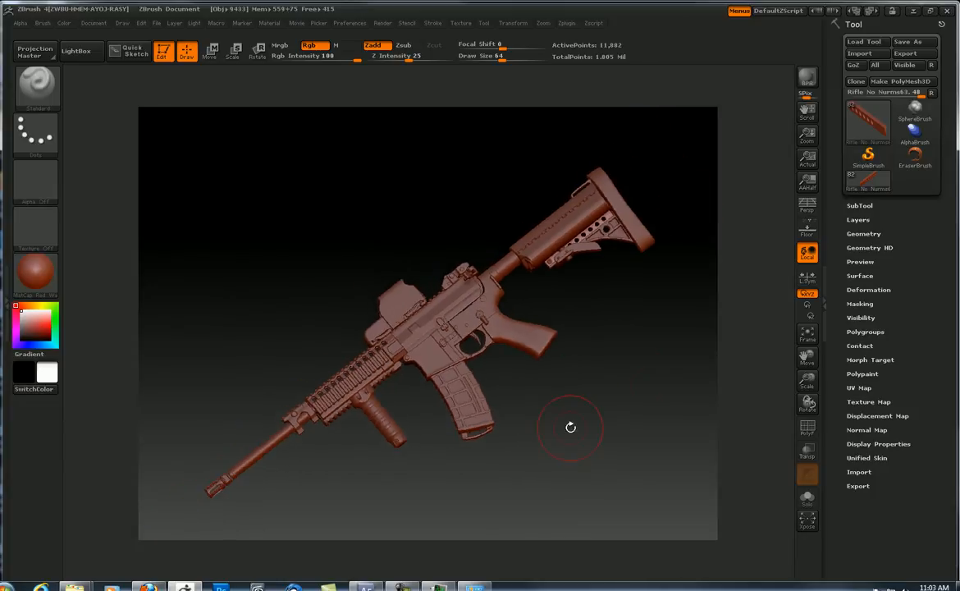
pyautogui.moveTo(808, 135)
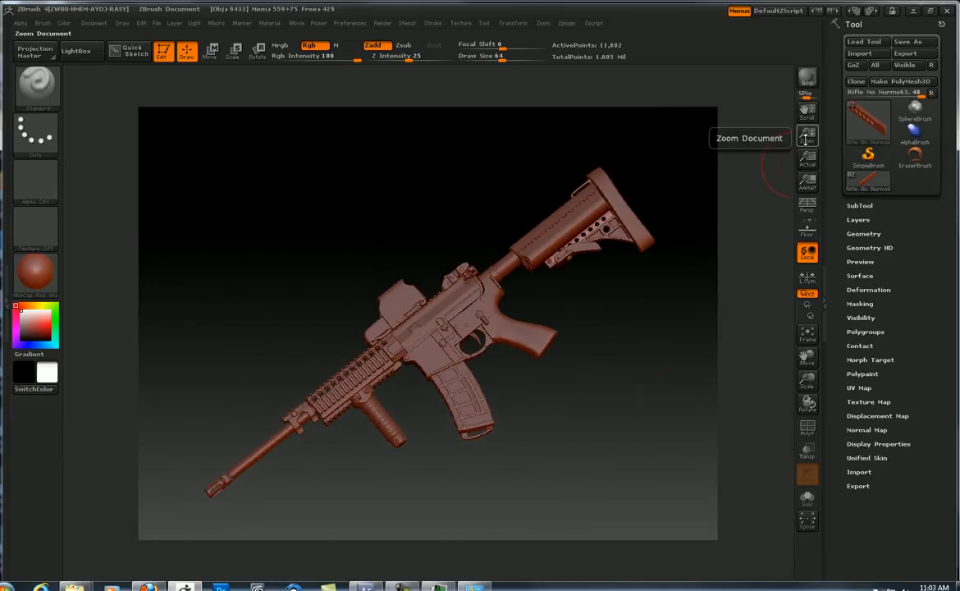
pyautogui.click(808, 135)
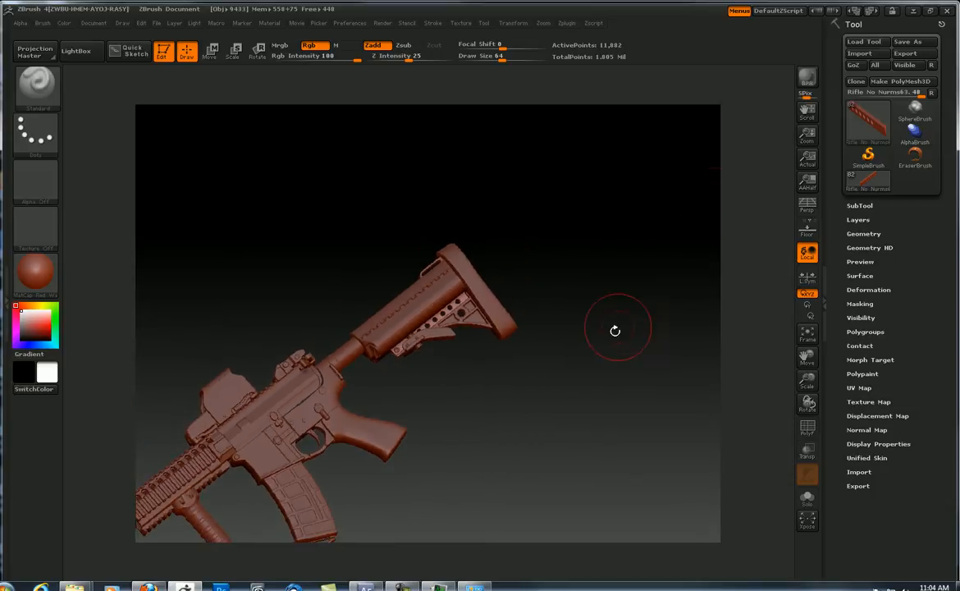
# Step the document zoom through actual size and back until the whole rifle fills the work area.
pyautogui.click(807, 156)
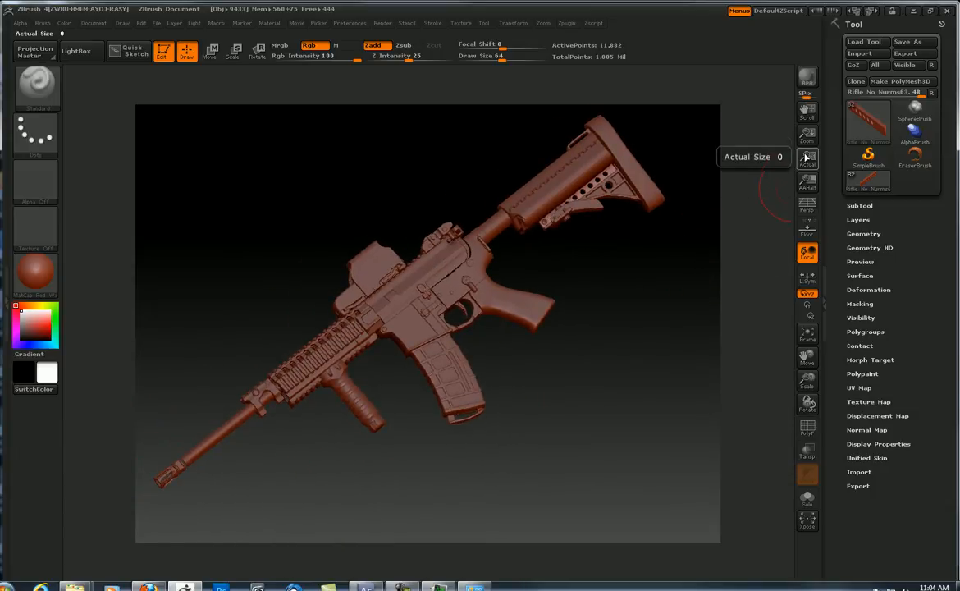
pyautogui.click(808, 135)
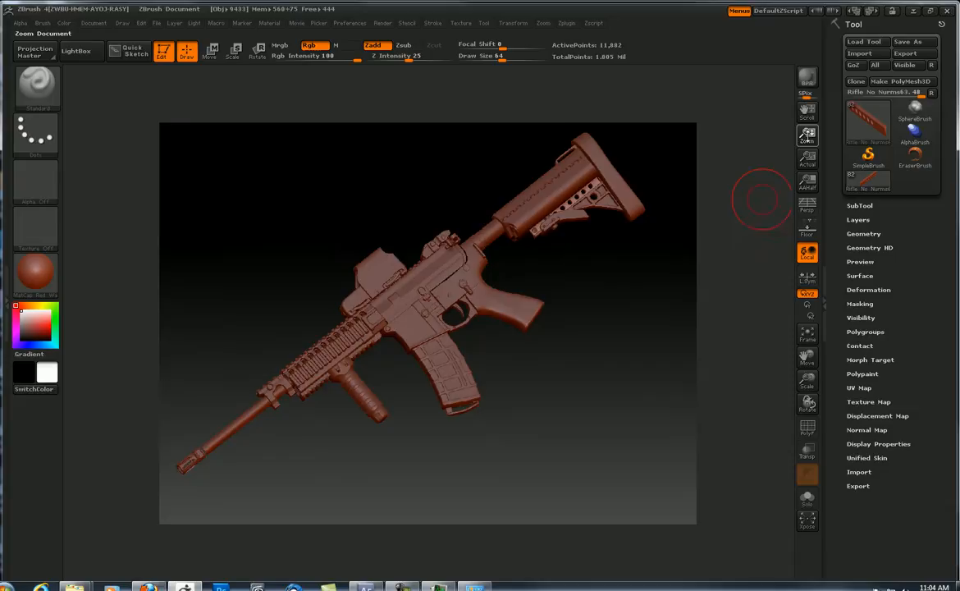
pyautogui.click(807, 158)
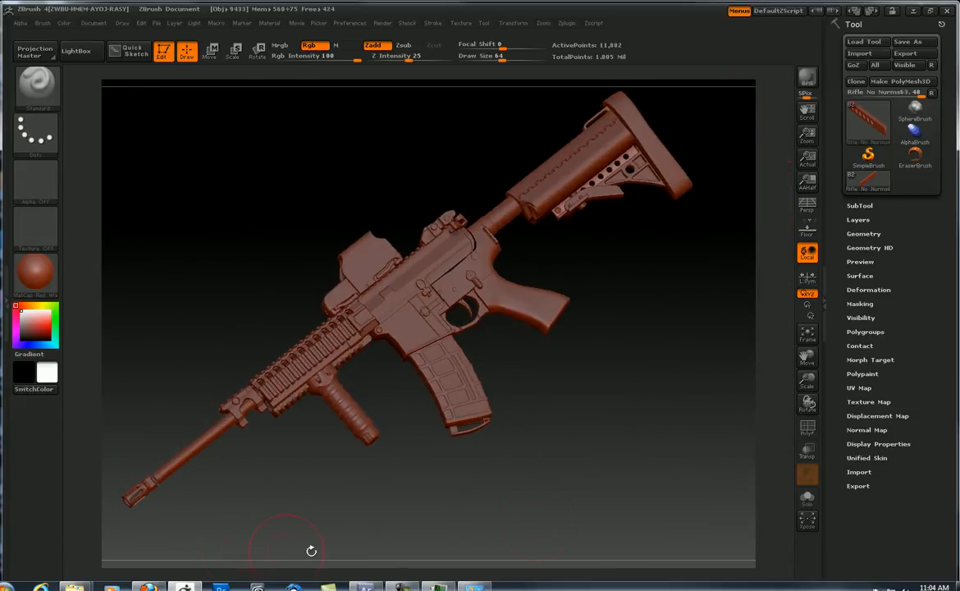
pyautogui.click(808, 134)
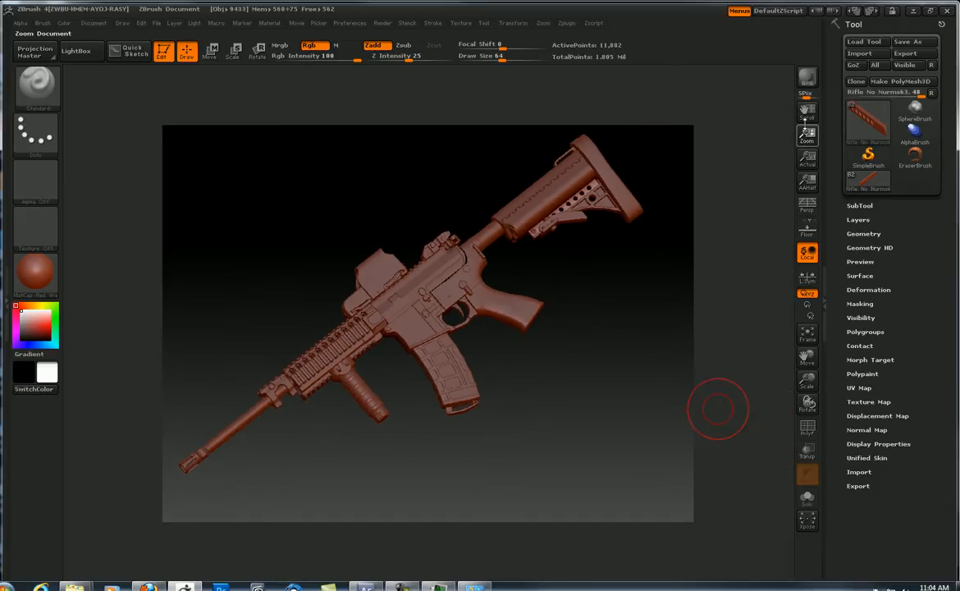
pyautogui.click(808, 112)
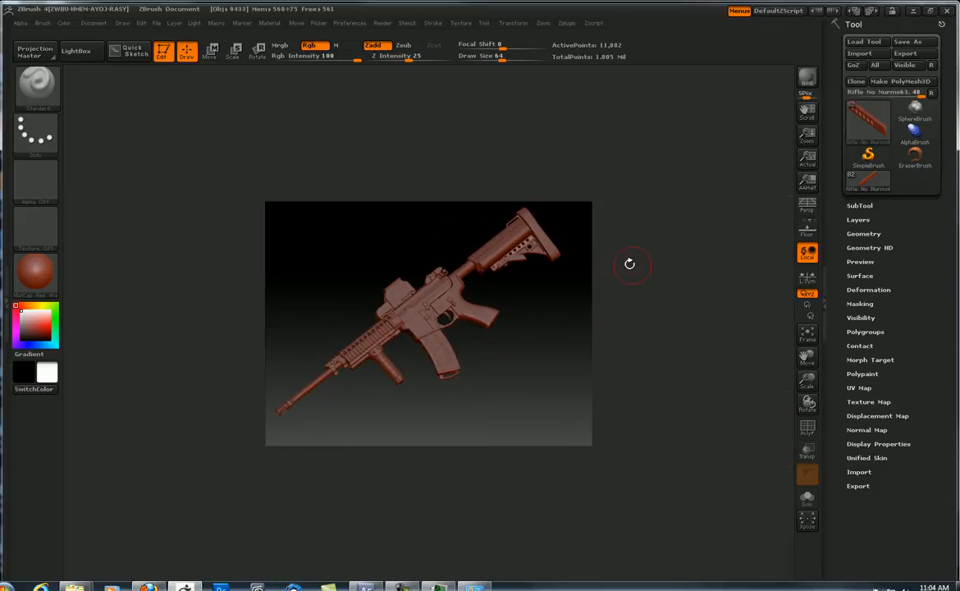
pyautogui.click(808, 157)
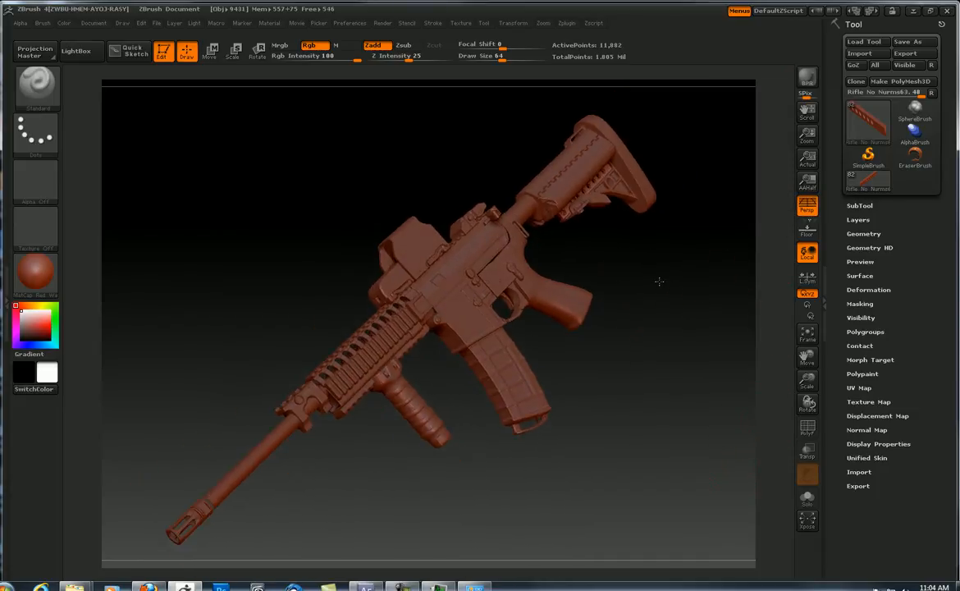
# Turn the rifle to a flatter diagonal with the barrel toward the lower left.
pyautogui.moveTo(660, 282); pyautogui.dragTo(616, 312)
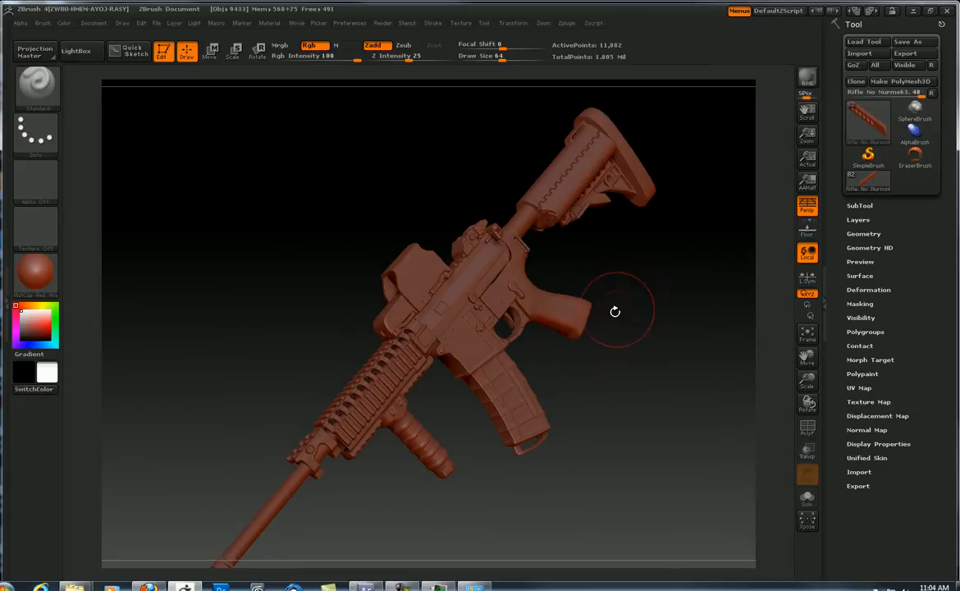
pyautogui.moveTo(614, 312); pyautogui.dragTo(319, 237)
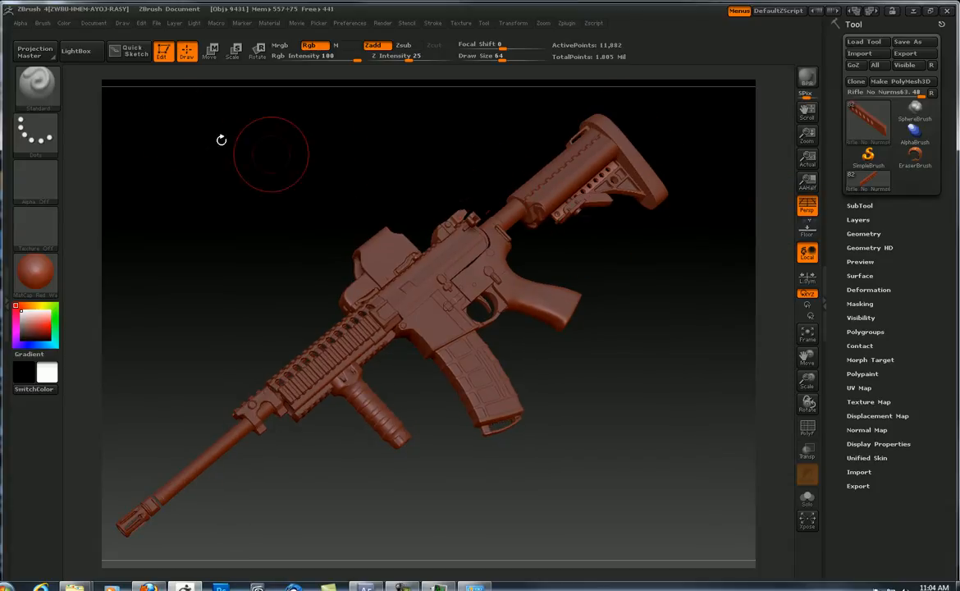
# Show the Document menu and resize the view to a squarer canvas around the rifle.
pyautogui.click(92, 23)
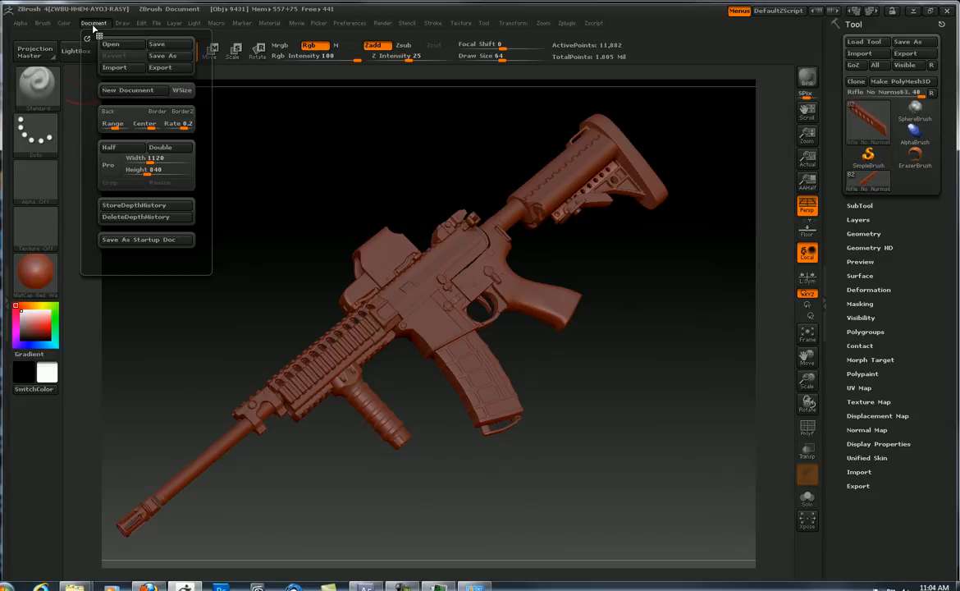
pyautogui.moveTo(145, 157)
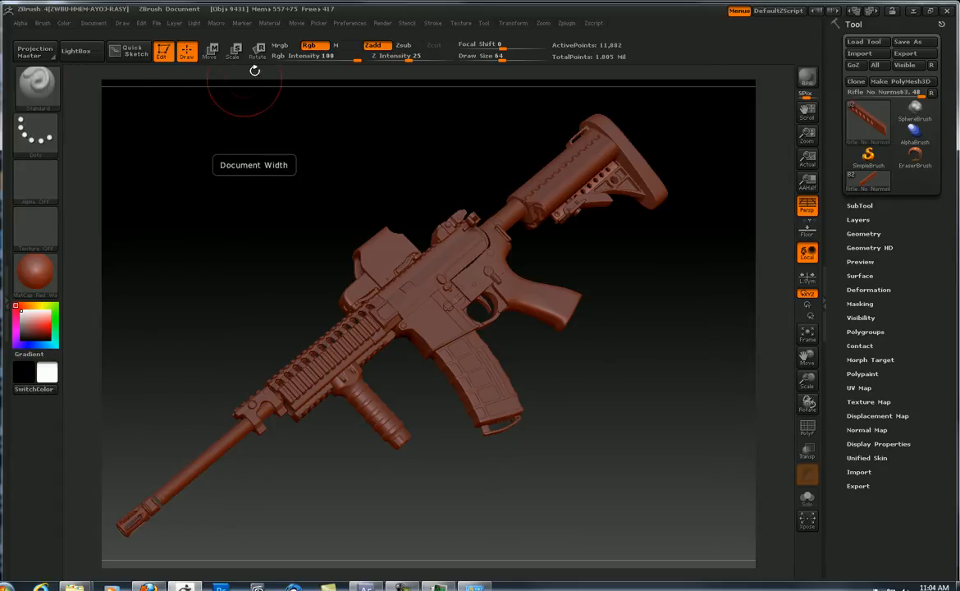
pyautogui.click(808, 134)
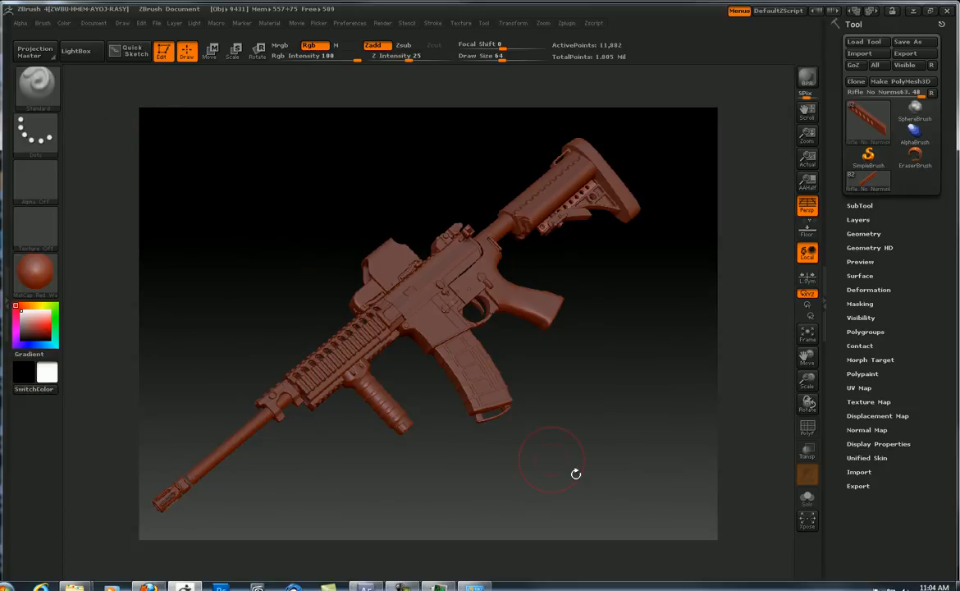
pyautogui.moveTo(128, 51)
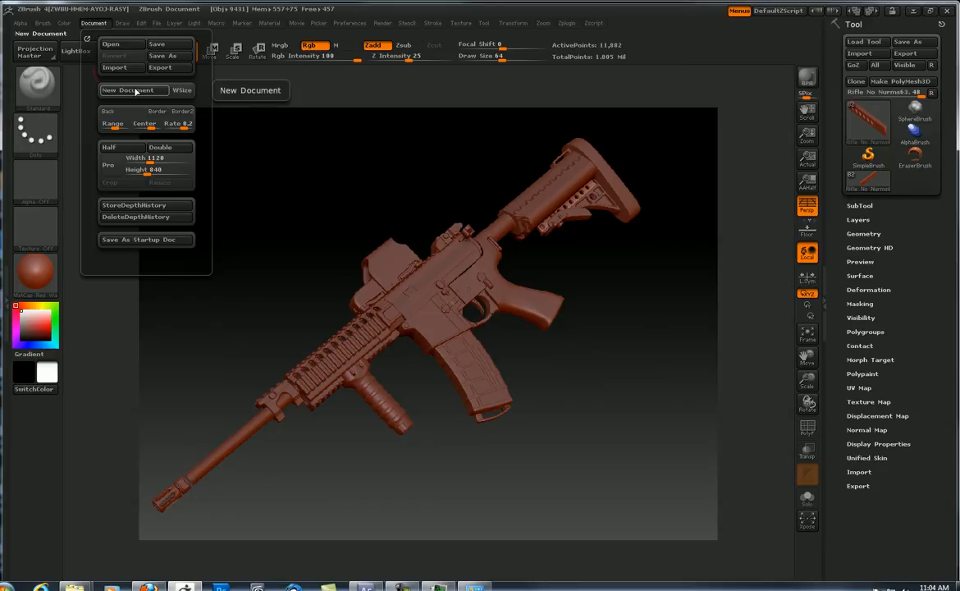
pyautogui.click(133, 91)
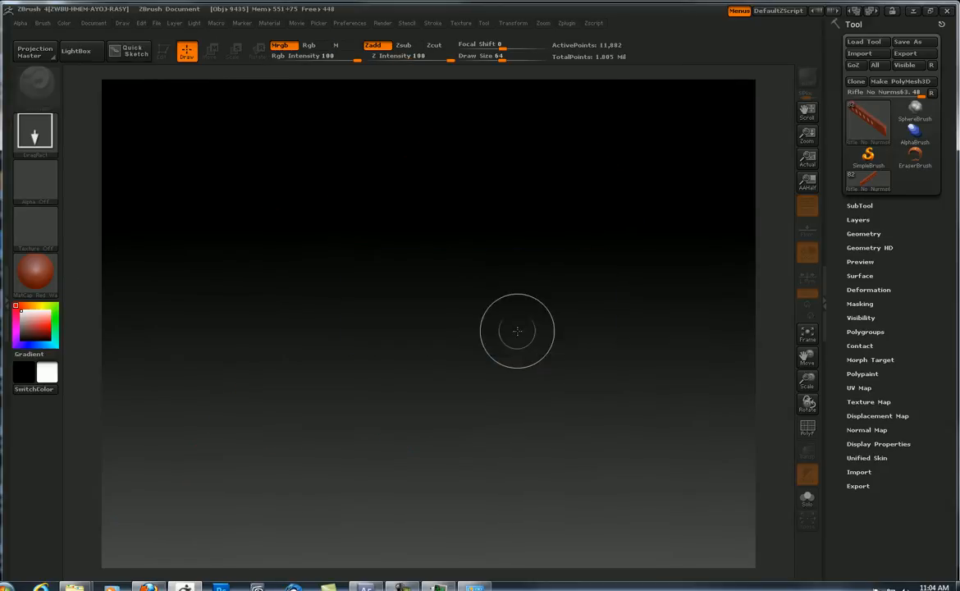
pyautogui.click(91, 23)
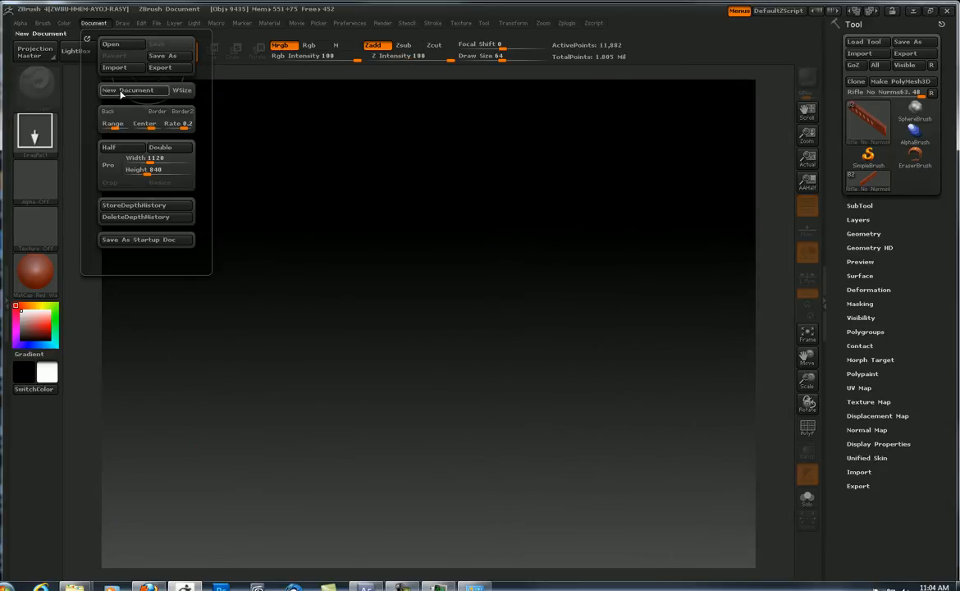
pyautogui.click(132, 91)
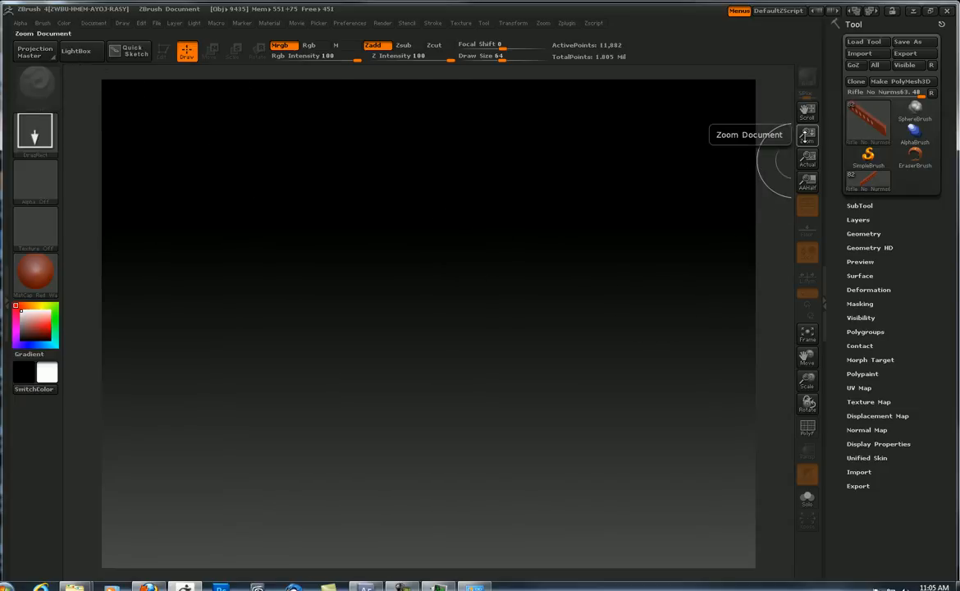
pyautogui.click(808, 135)
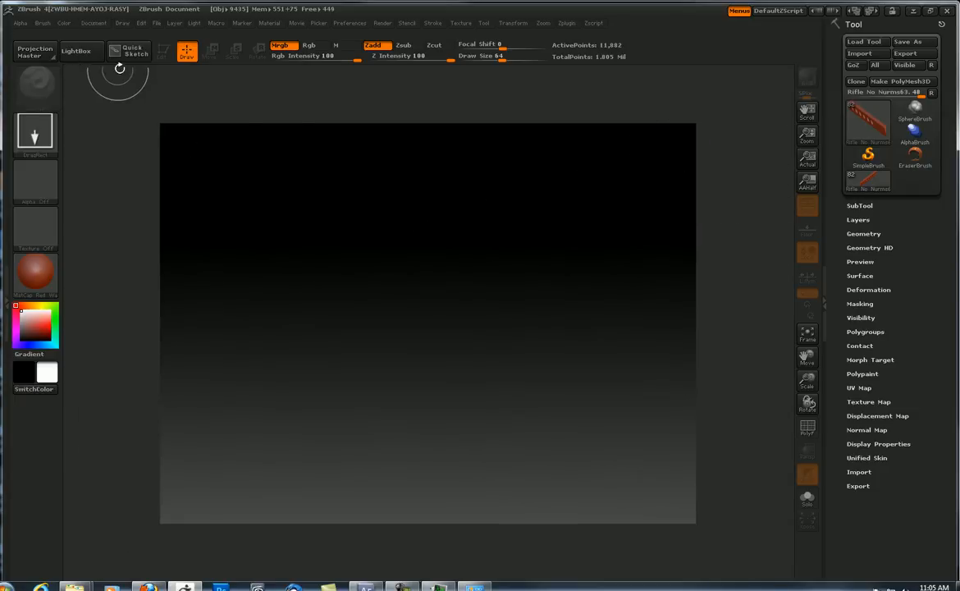
pyautogui.moveTo(560, 207)
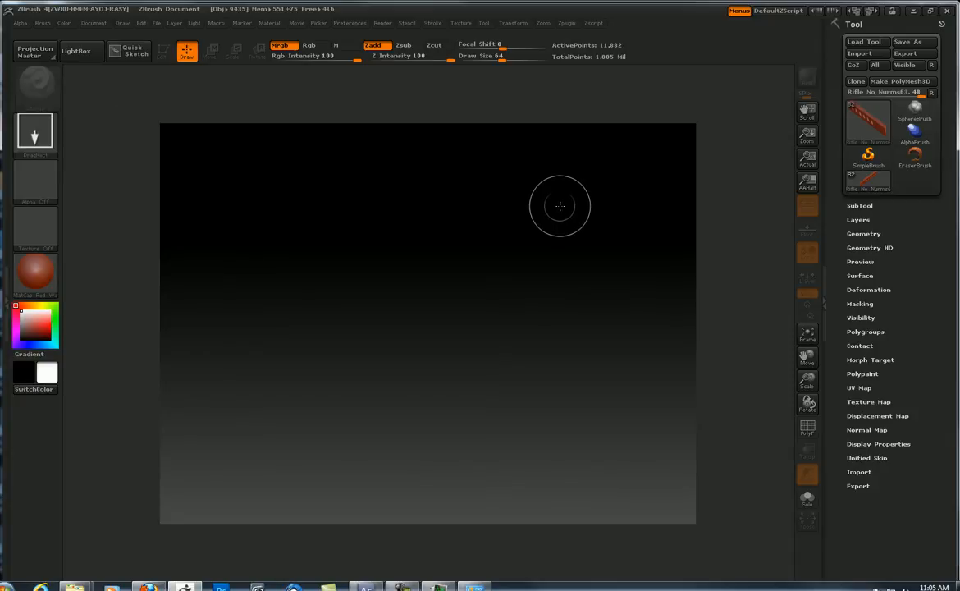
pyautogui.moveTo(522, 353)
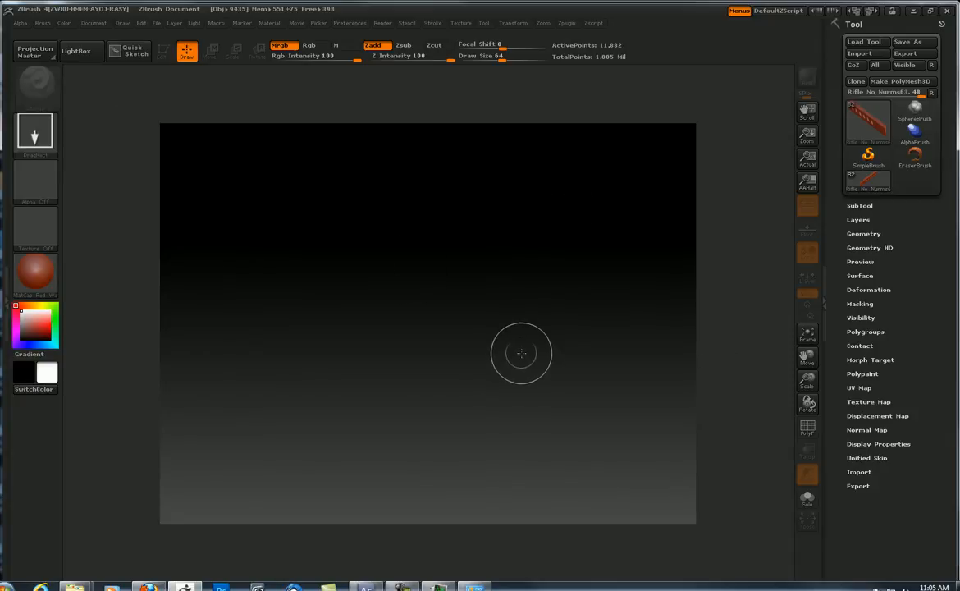
pyautogui.click(94, 23)
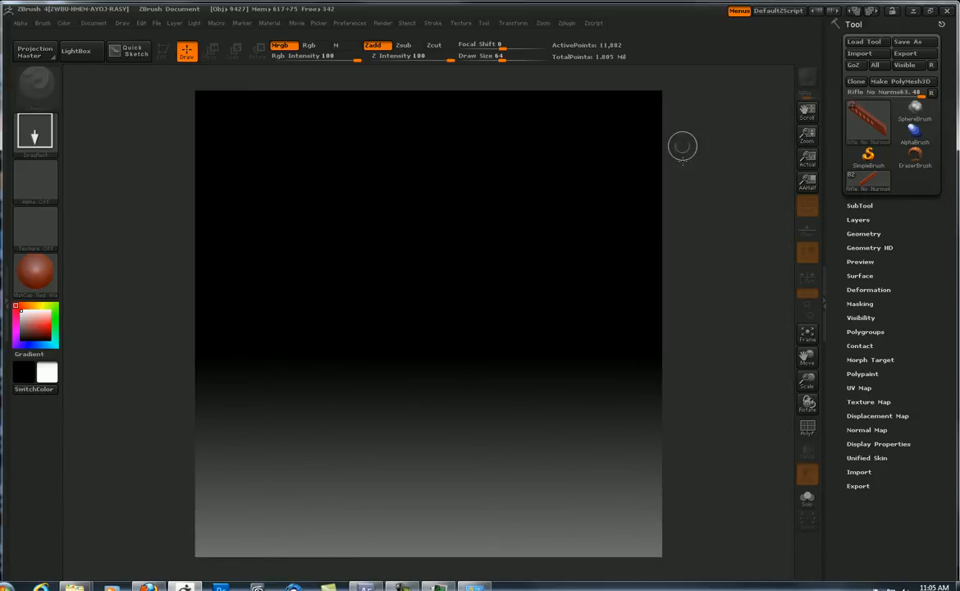
pyautogui.moveTo(578, 543)
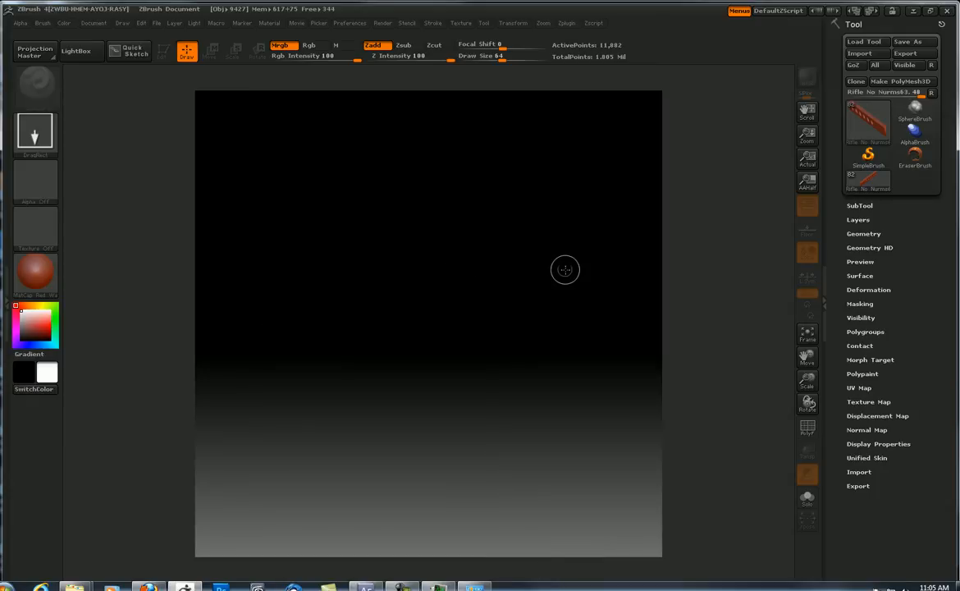
pyautogui.moveTo(547, 246)
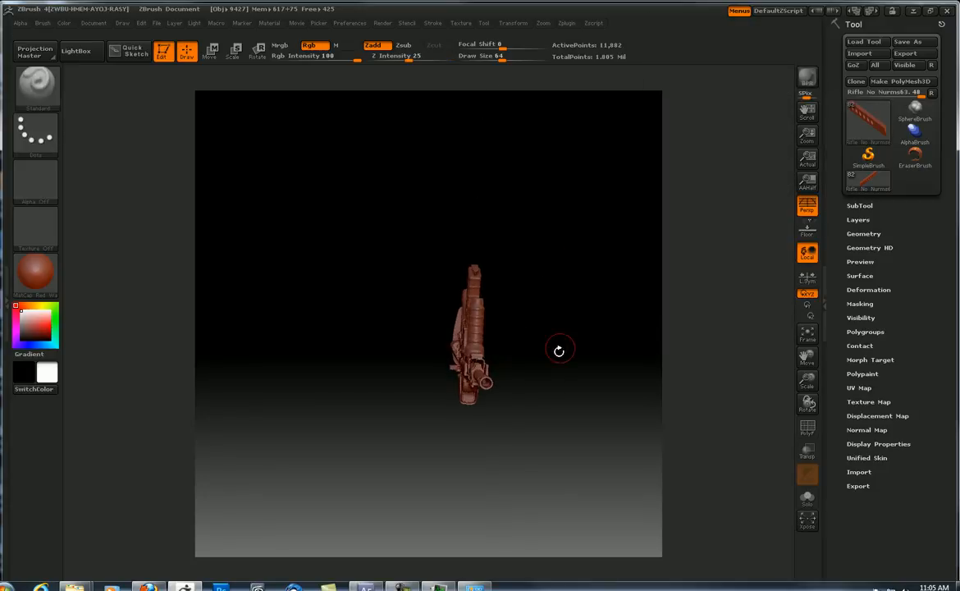
# Scale and tilt the rifle diagonally so it fills the square canvas, ready for document settings.
pyautogui.moveTo(559, 352); pyautogui.dragTo(509, 261)
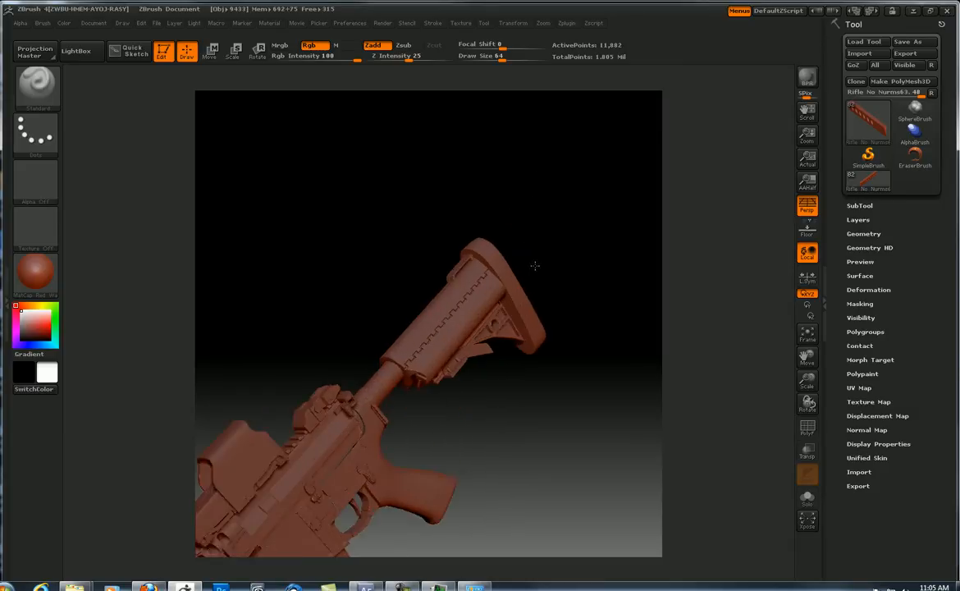
pyautogui.moveTo(535, 266); pyautogui.dragTo(604, 148)
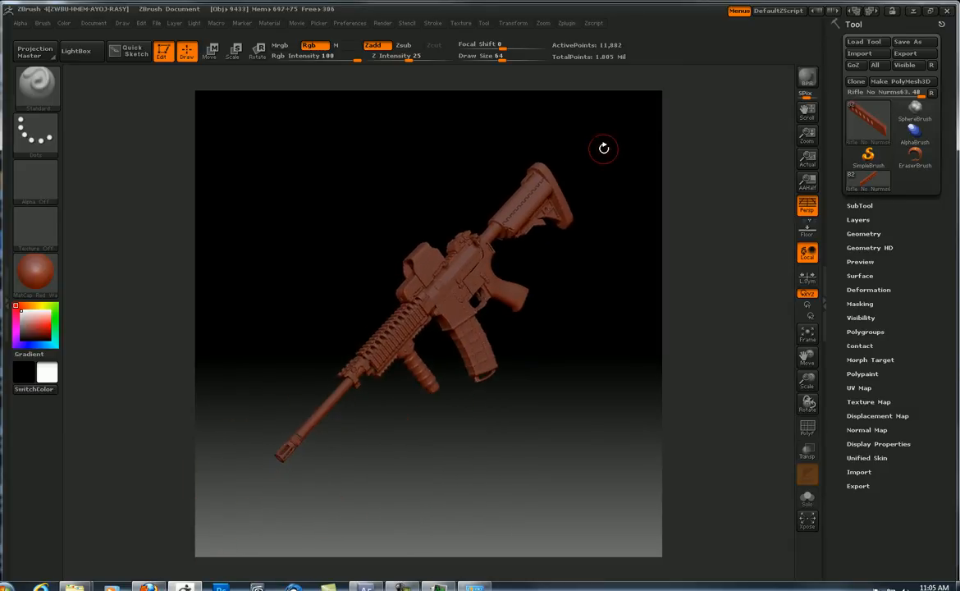
pyautogui.moveTo(604, 148); pyautogui.dragTo(318, 143)
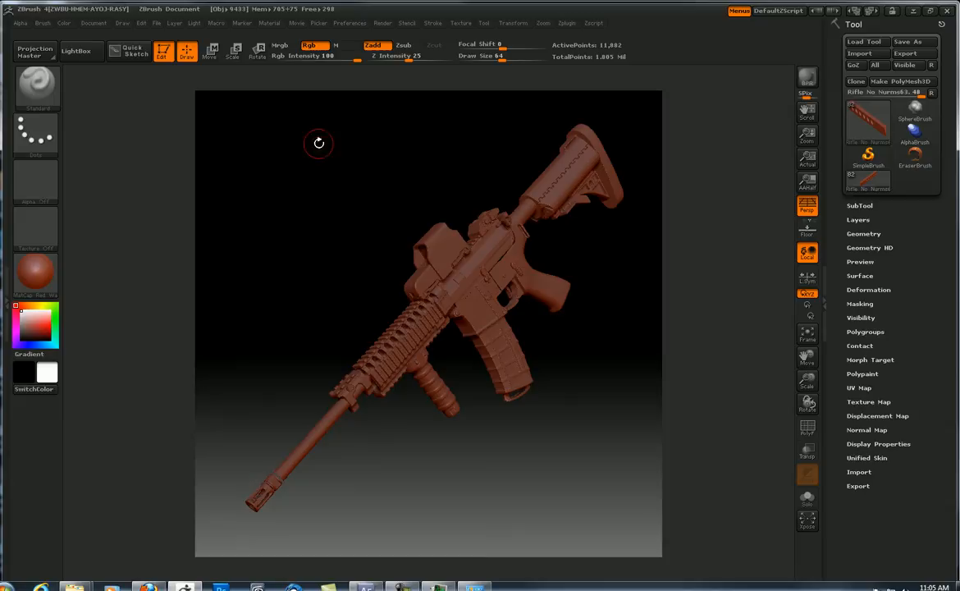
pyautogui.click(92, 23)
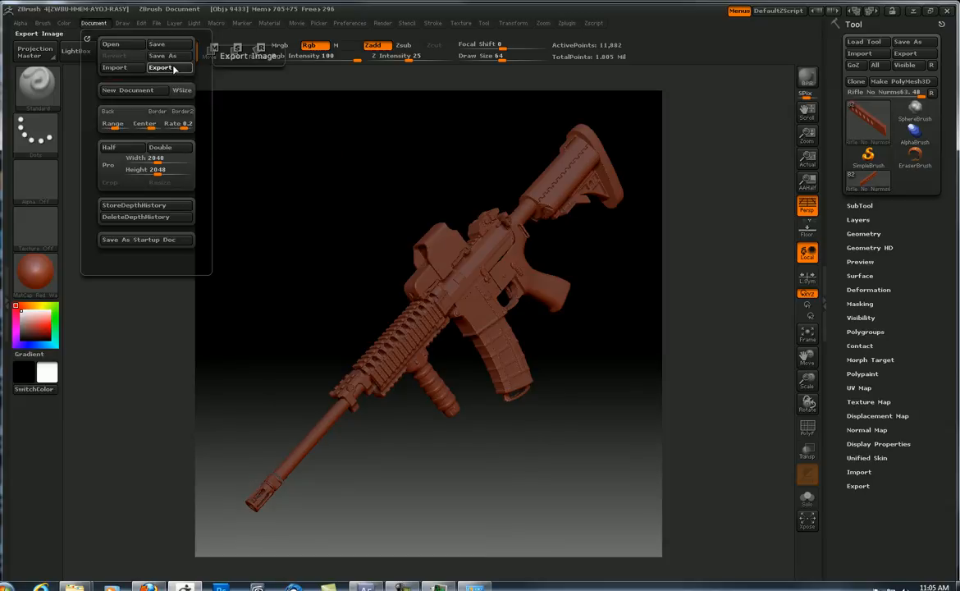
# Export the canvas as a PSD named Rifle into the Soldier & Rifle folder.
pyautogui.click(161, 67)
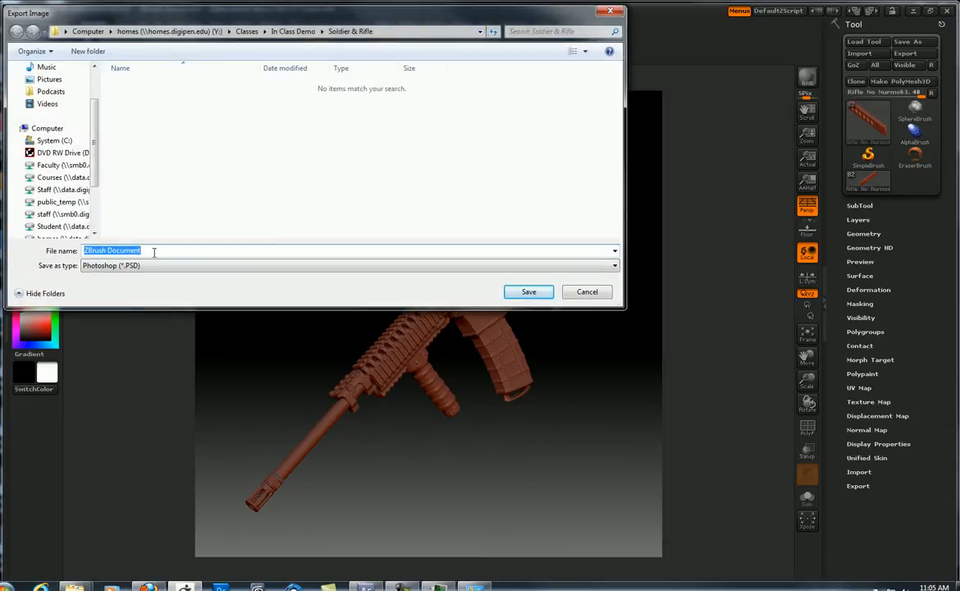
pyautogui.write('Rifle')
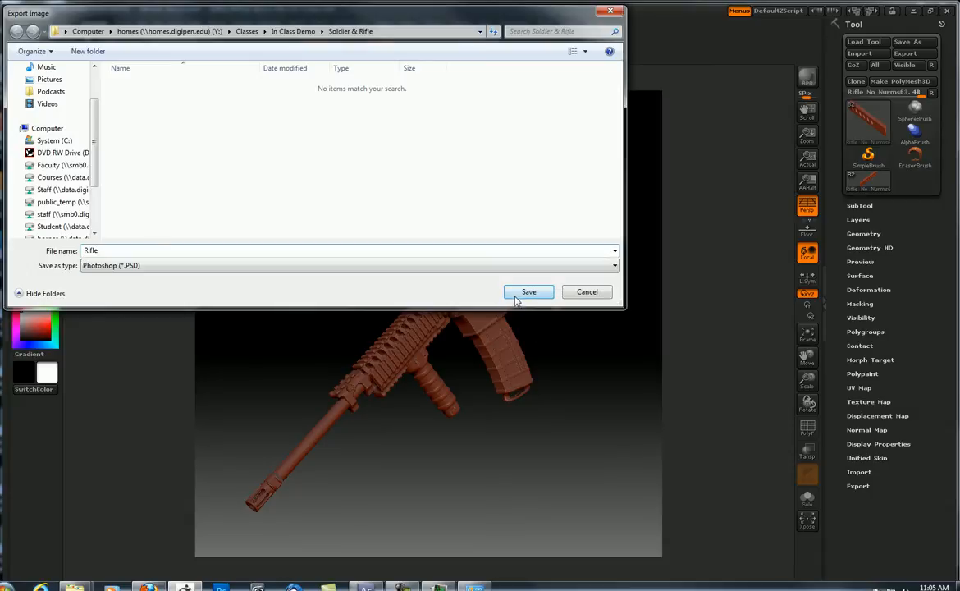
pyautogui.click(529, 292)
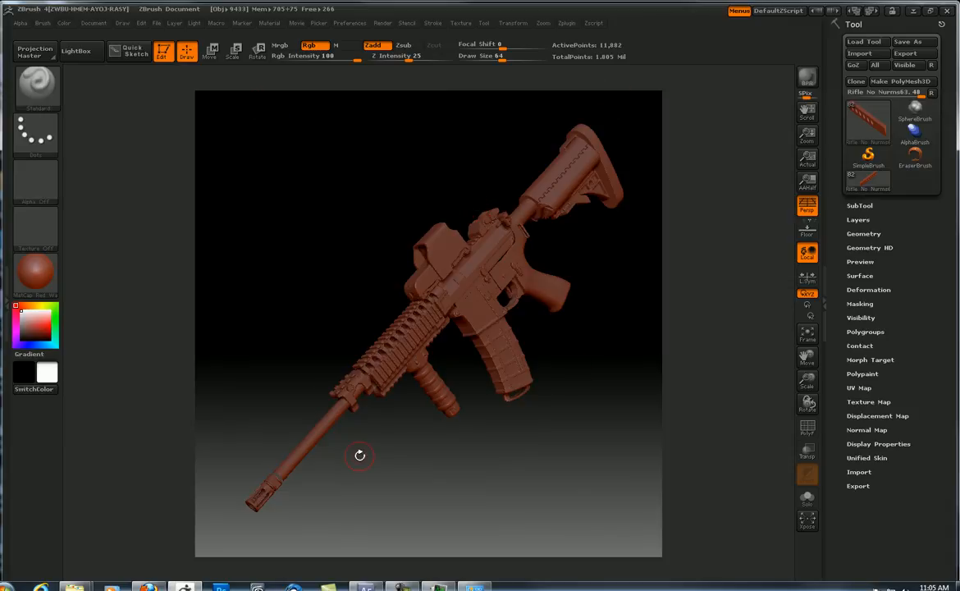
pyautogui.moveTo(329, 389)
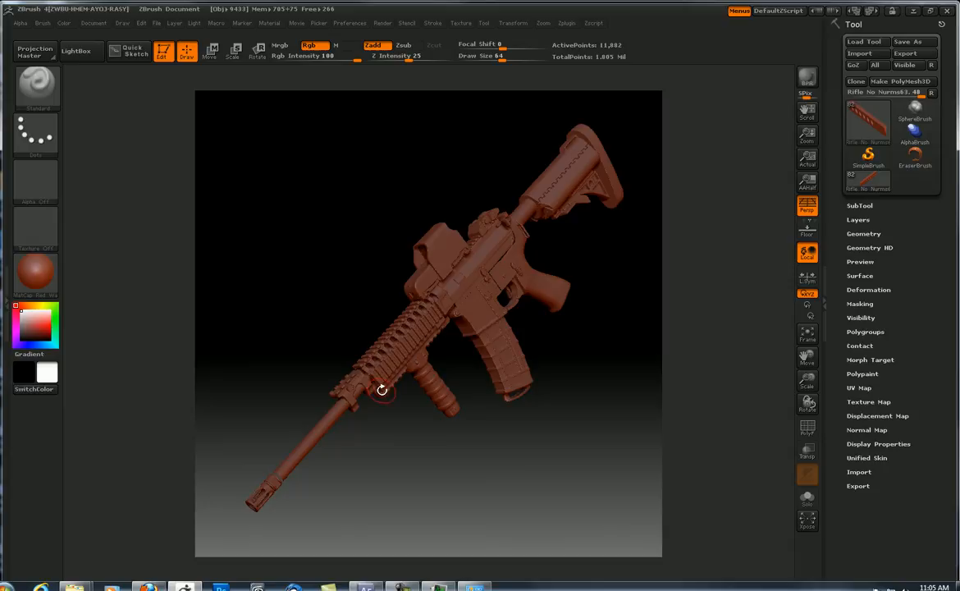
pyautogui.moveTo(378, 388)
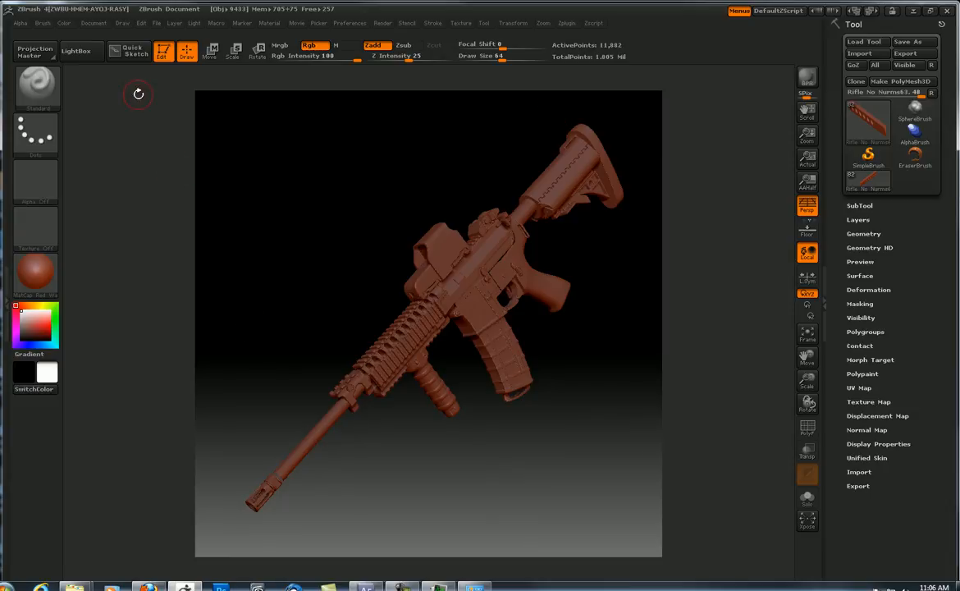
# Reopen the Document menu over the diagonal rifle canvas.
pyautogui.click(92, 23)
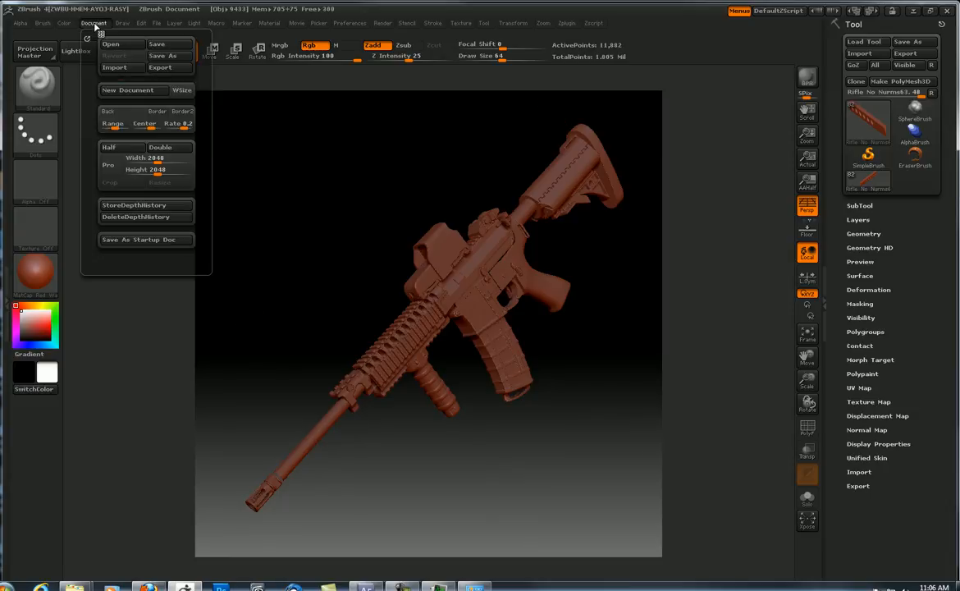
pyautogui.moveTo(108, 111)
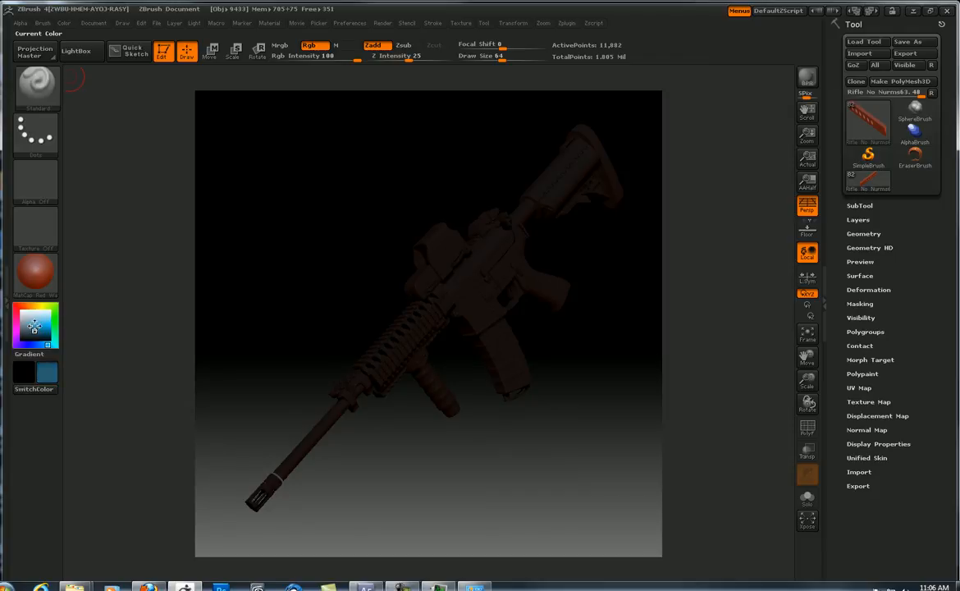
# Set the document Back colour to blue with Range 0 for a flat background.
pyautogui.click(93, 23)
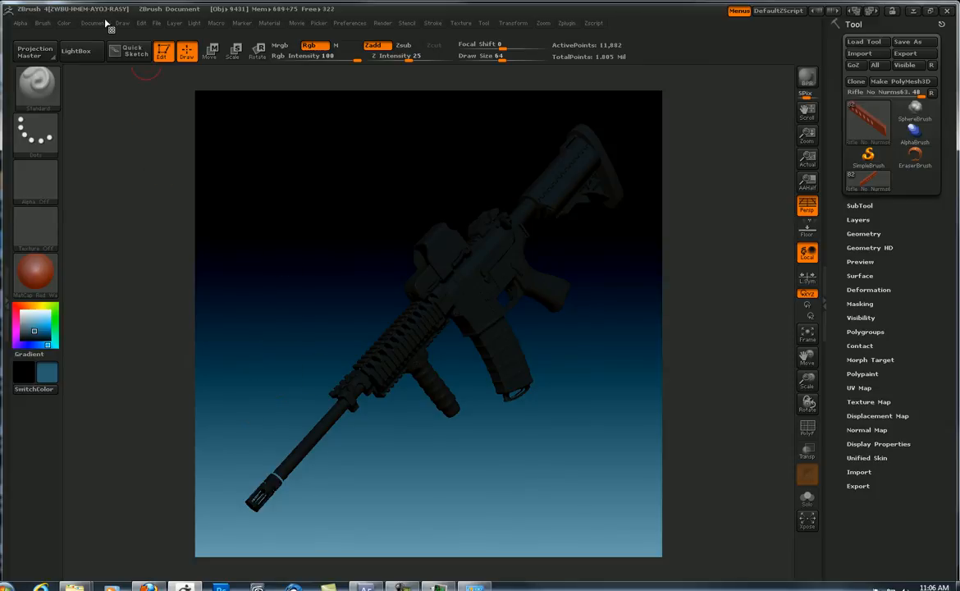
pyautogui.click(92, 23)
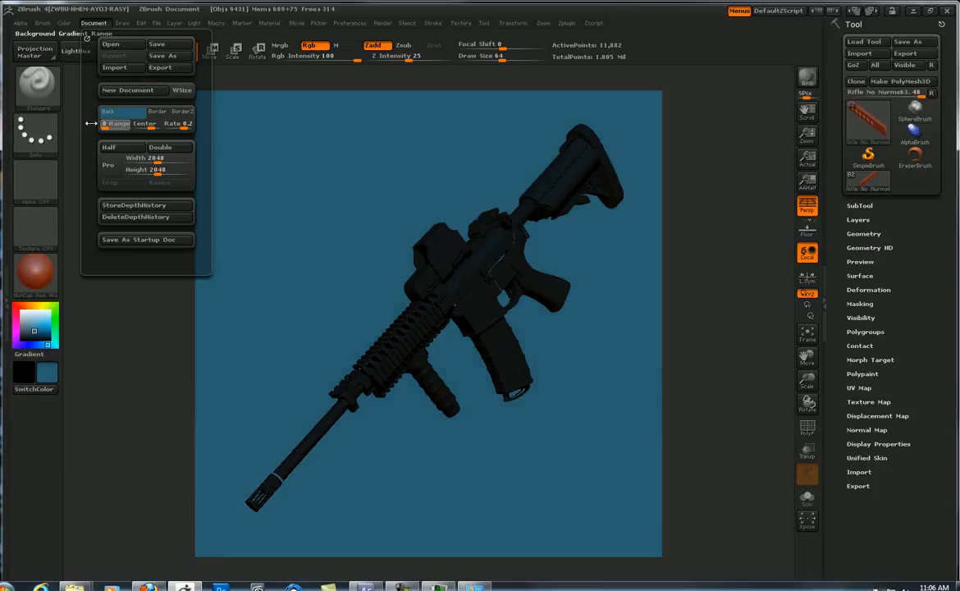
# Set the Main Color to blue R41 G93 B113 and close the Document menu.
pyautogui.click(325, 362)
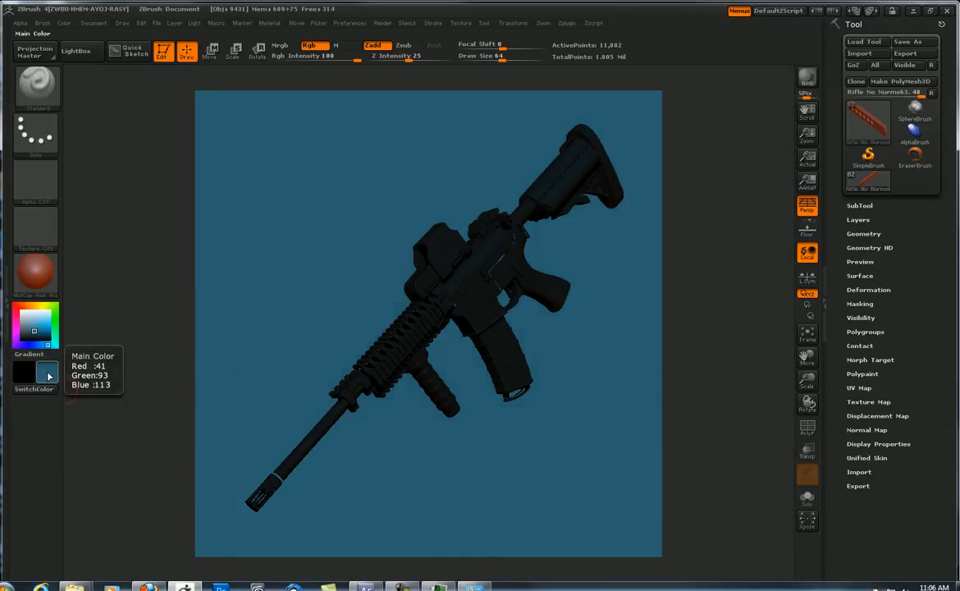
pyautogui.click(92, 23)
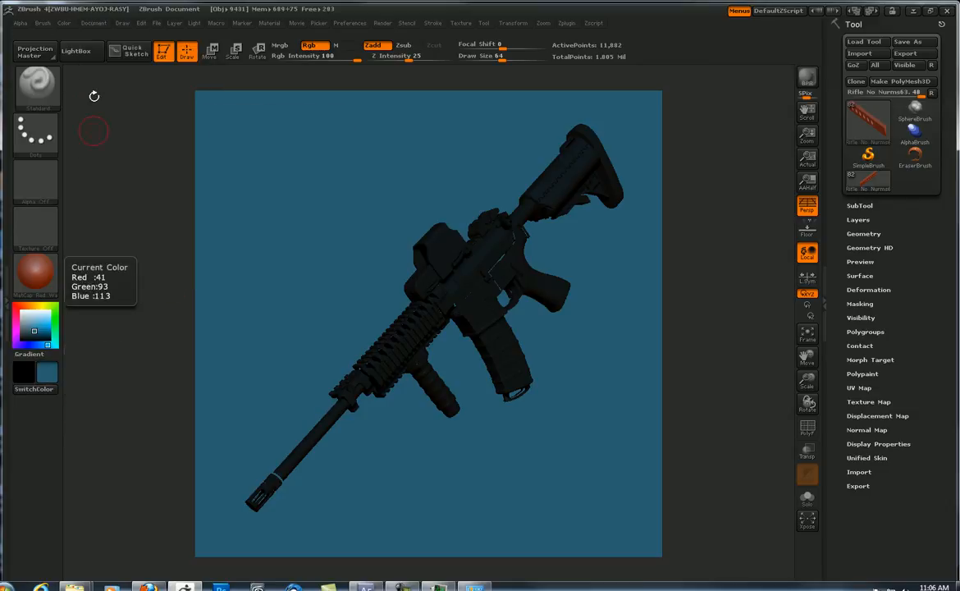
pyautogui.click(92, 23)
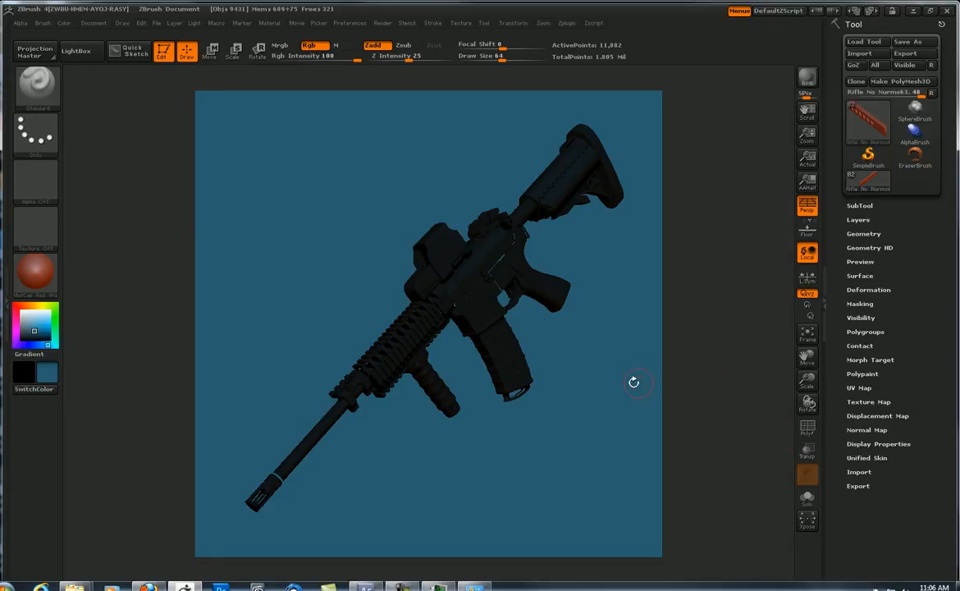
pyautogui.moveTo(785, 434)
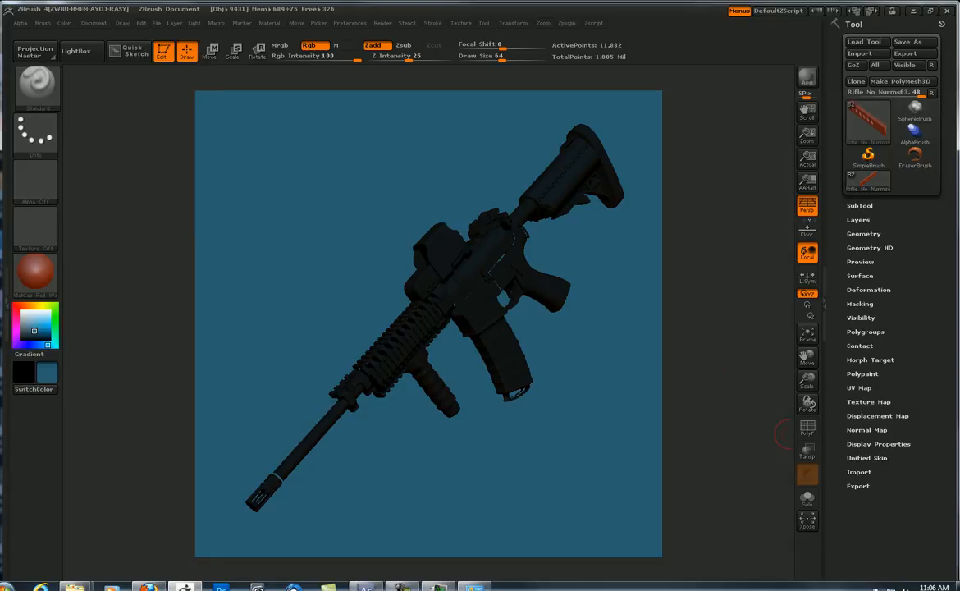